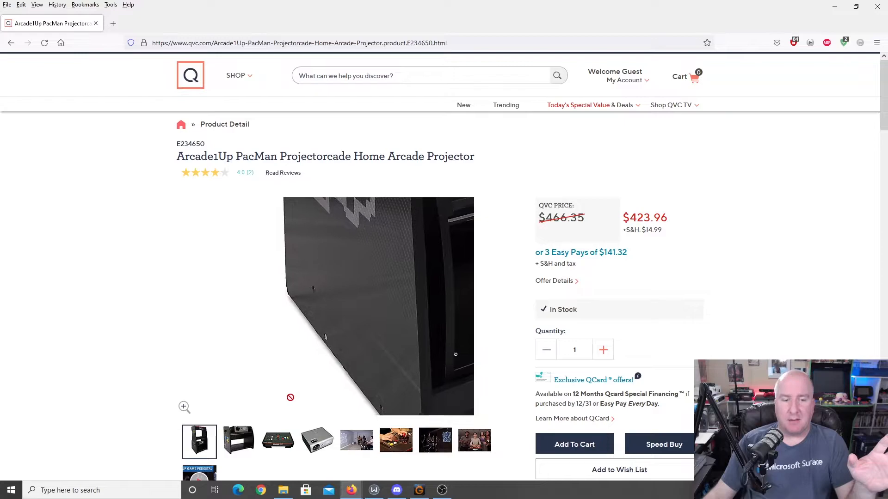
# Browse the cabinet and stand photos, zoom on the projector, and open the enlarged viewer.
pyautogui.click(239, 442)
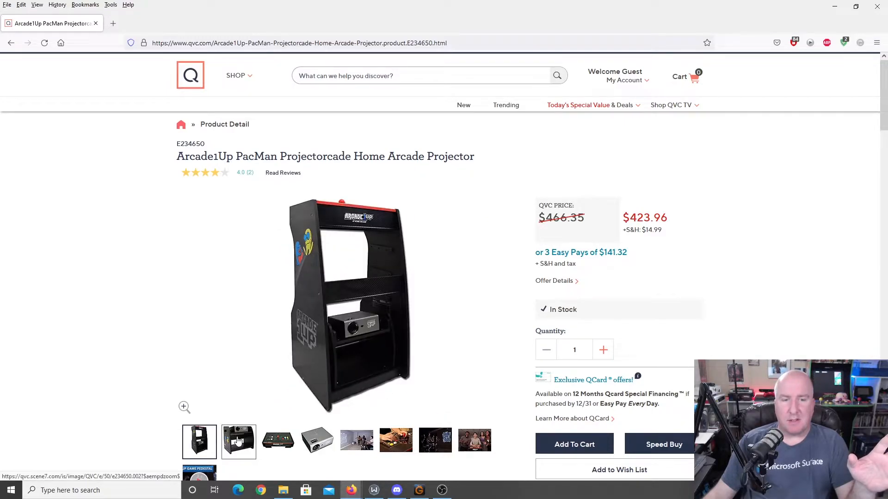
pyautogui.click(238, 441)
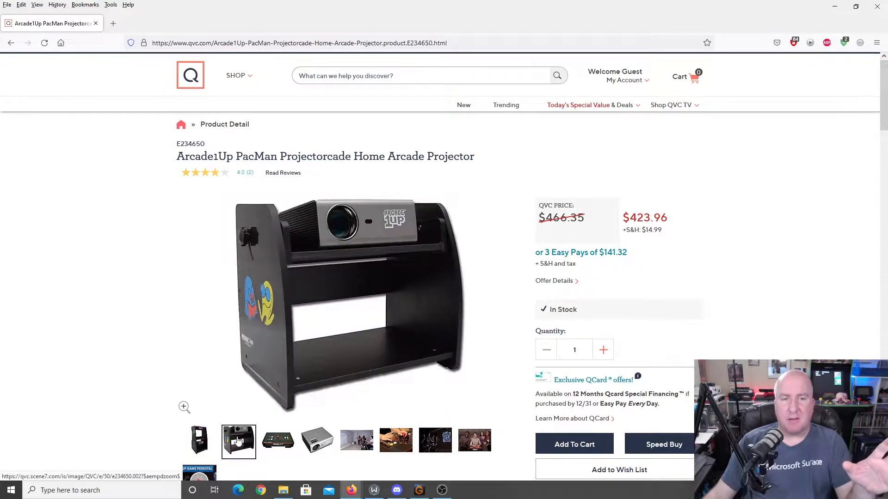
pyautogui.click(238, 441)
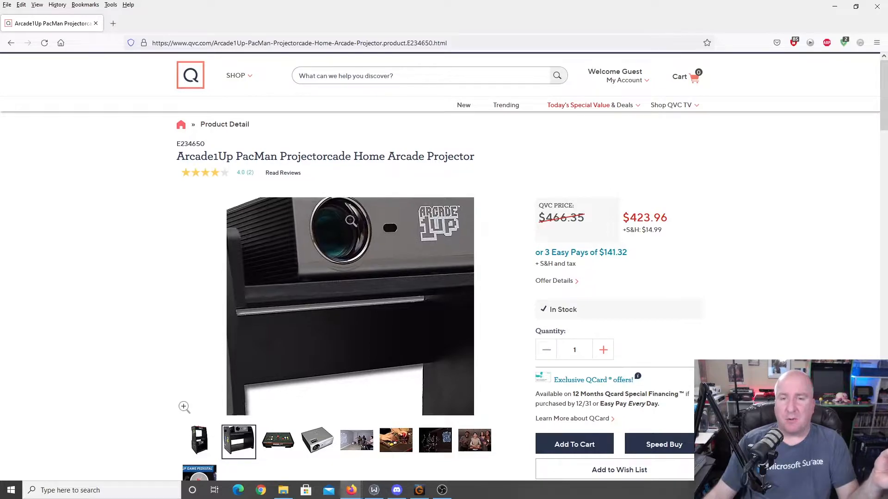
pyautogui.click(239, 441)
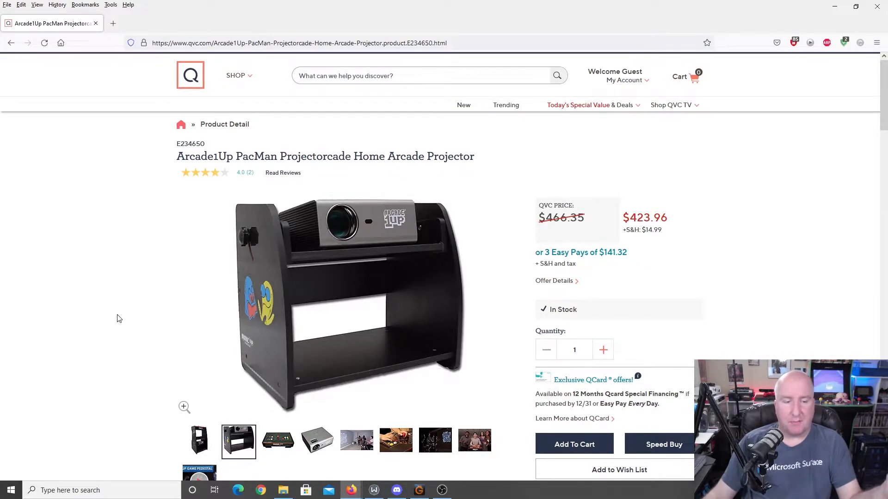
pyautogui.moveTo(156, 290)
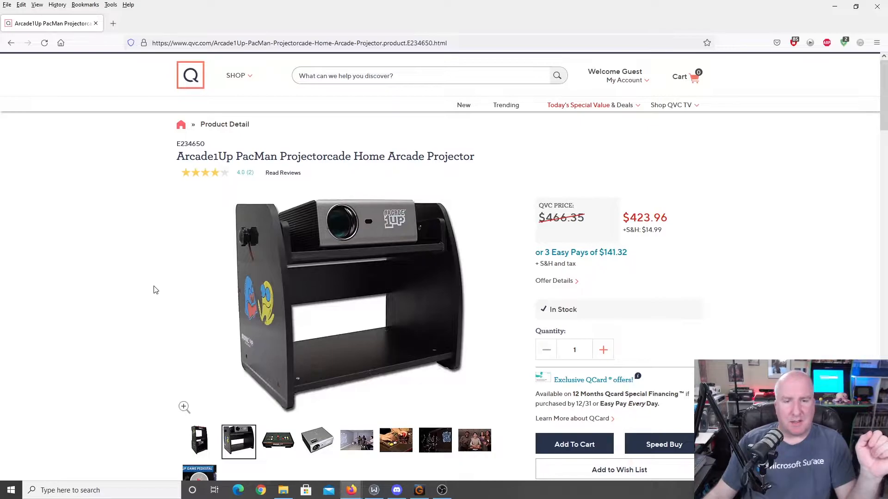
pyautogui.click(199, 441)
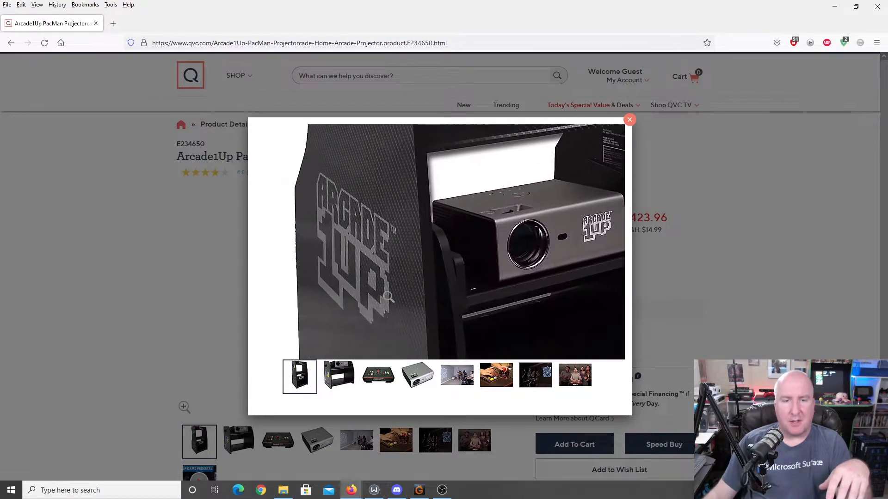
# View the stand, control deck, projector and gameplay photos enlarged, then close the viewer.
pyautogui.click(338, 375)
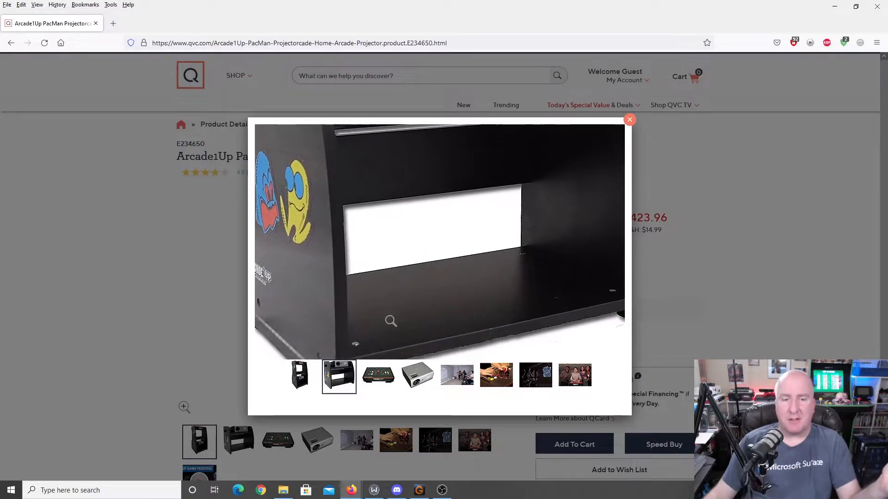
pyautogui.click(378, 376)
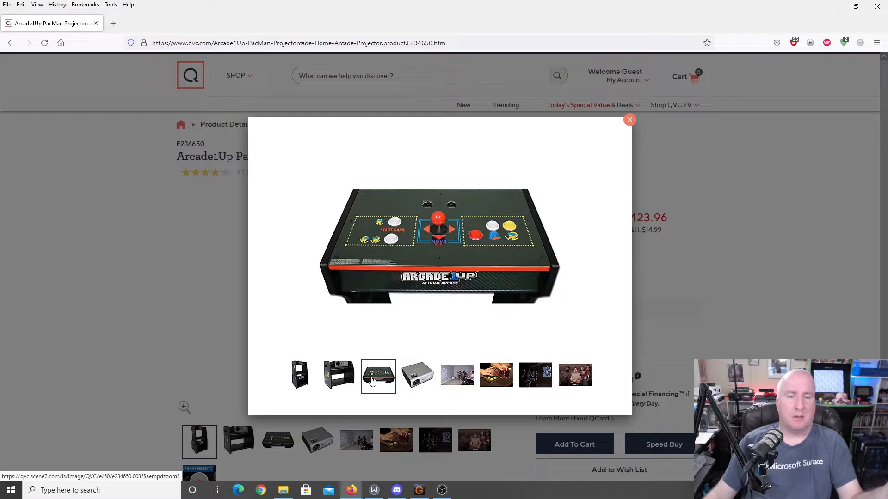
pyautogui.moveTo(399, 283)
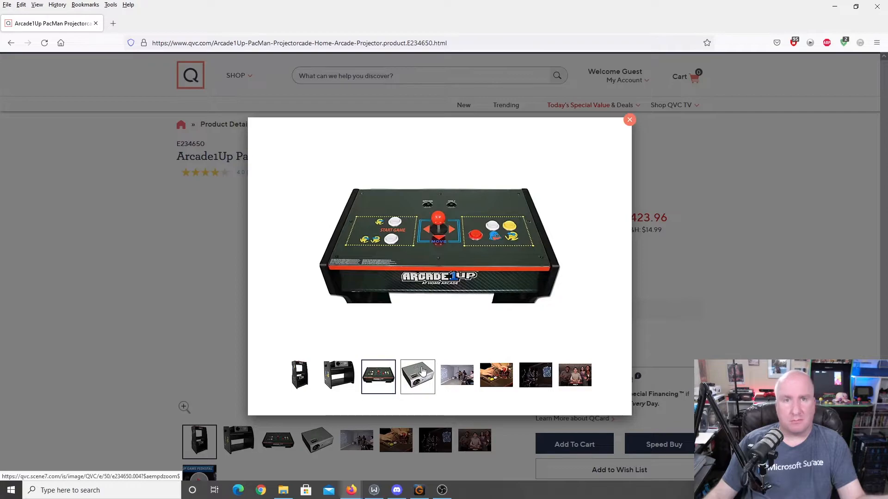
pyautogui.click(417, 376)
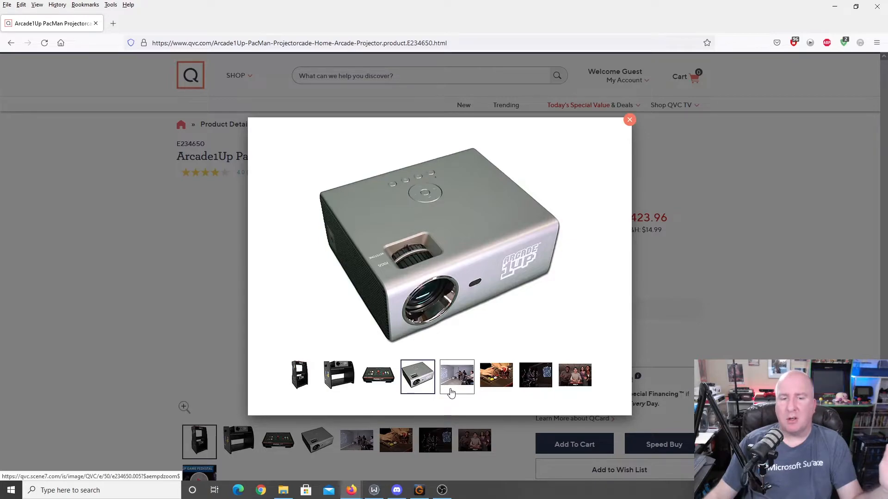
pyautogui.click(456, 375)
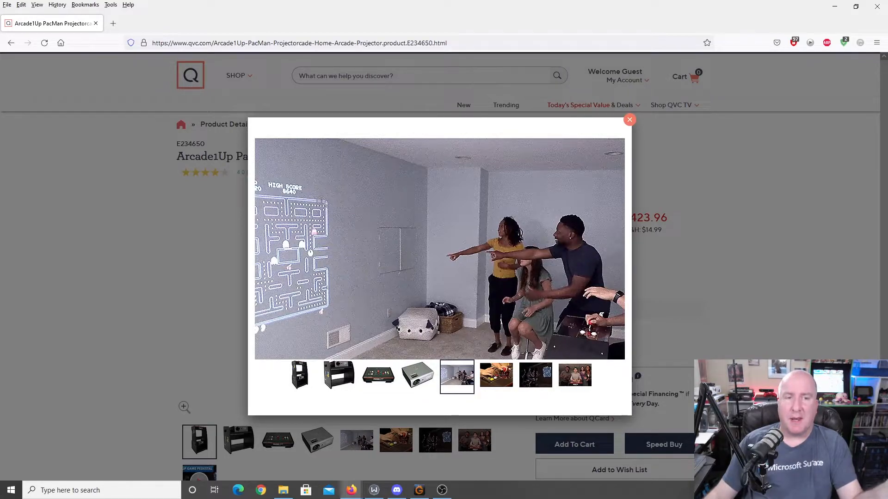
pyautogui.click(495, 375)
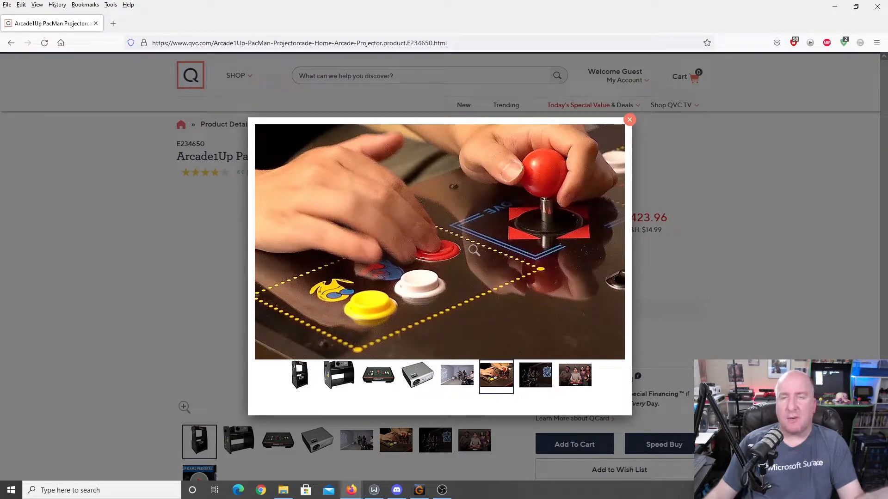
pyautogui.click(534, 376)
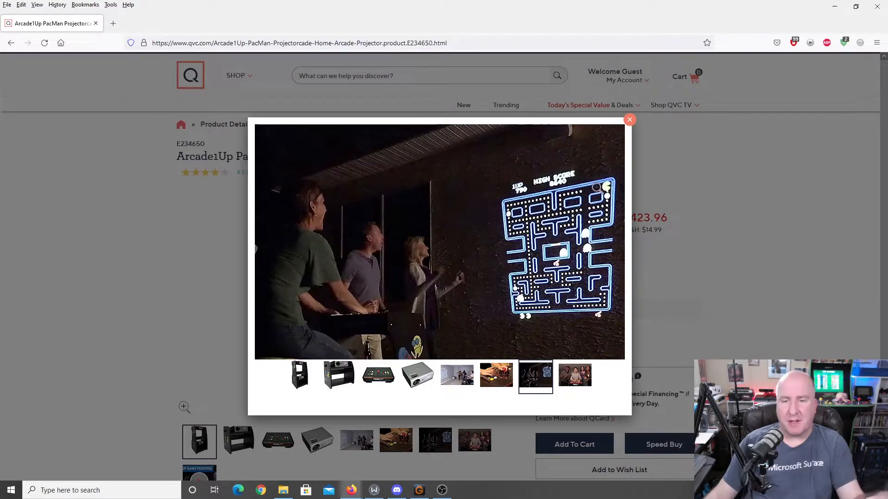
pyautogui.moveTo(596, 189)
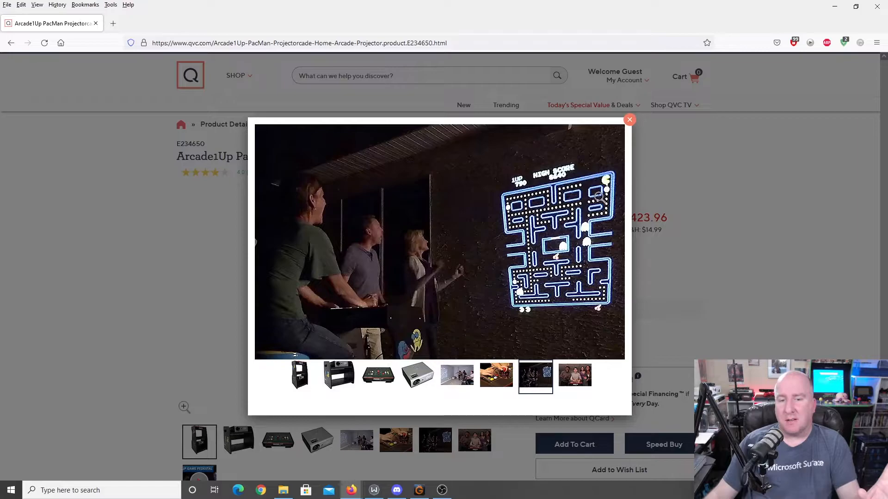
pyautogui.click(629, 120)
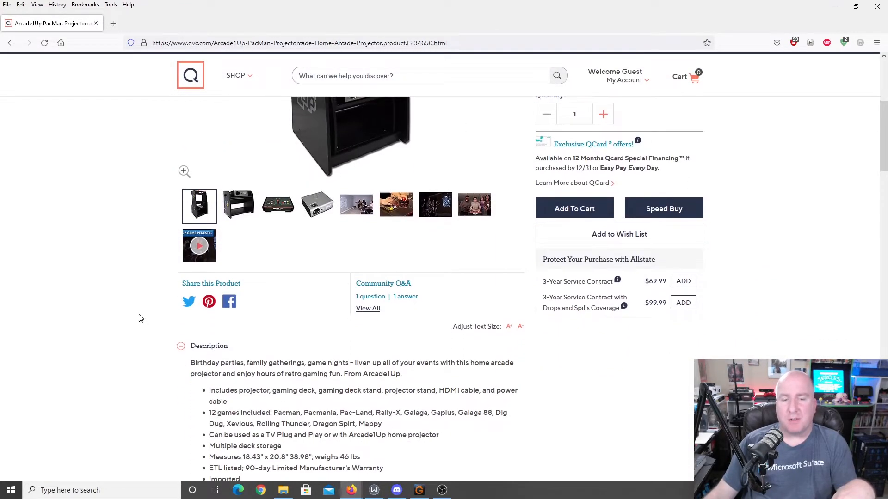
# Read the description, then return to the cabinet photo and $423.96 price.
pyautogui.scroll(-3)
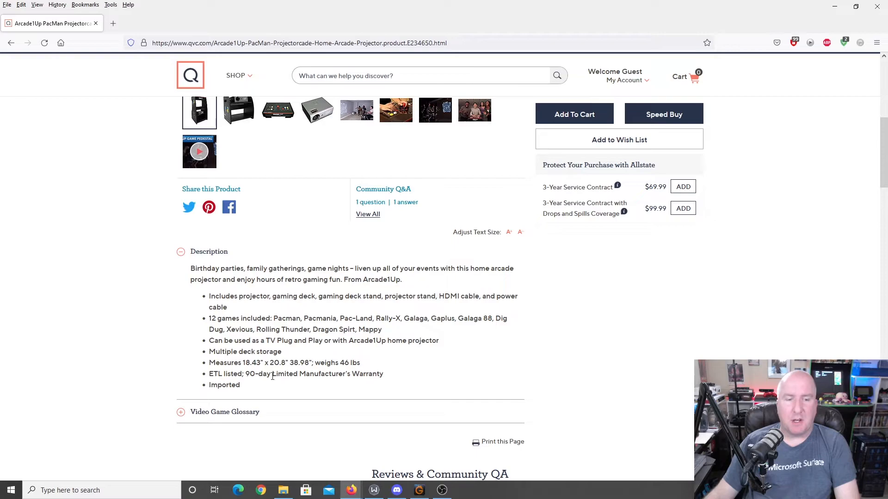
pyautogui.moveTo(537, 381)
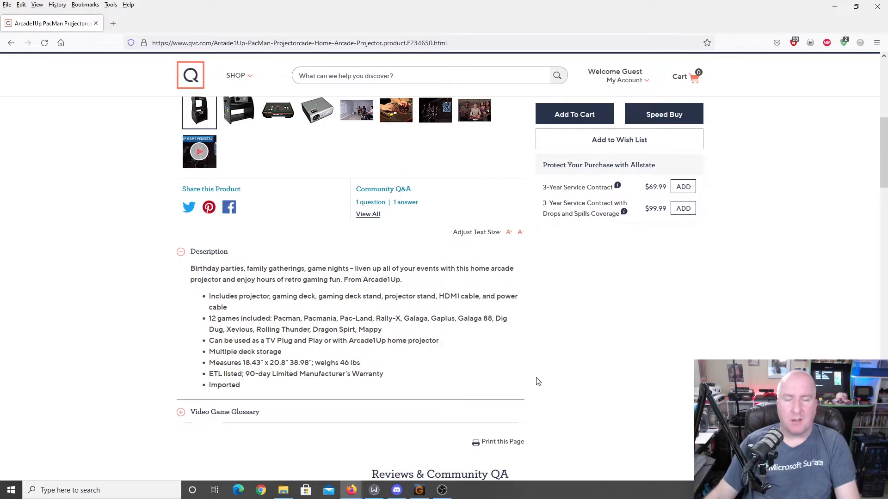
pyautogui.moveTo(79, 365)
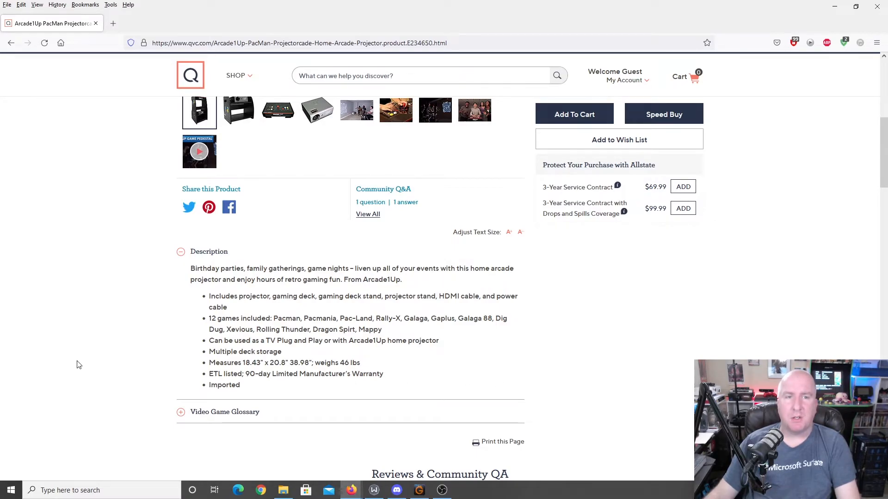
pyautogui.scroll(3)
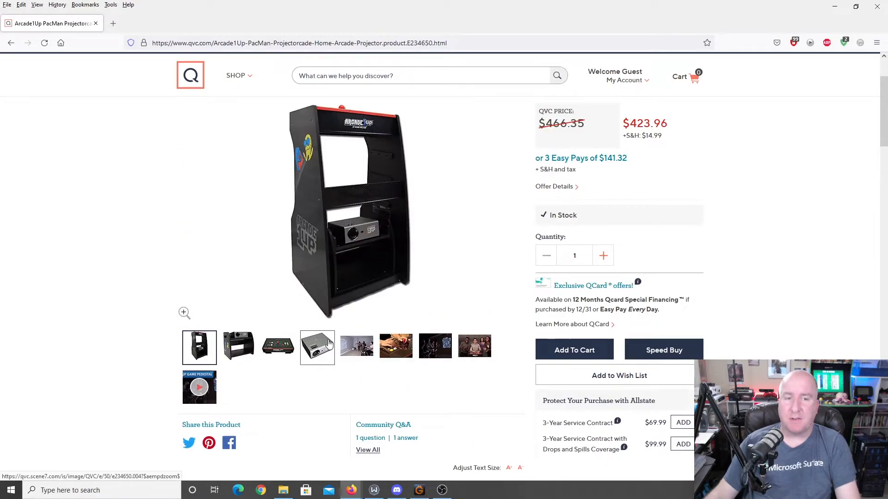
# Show the silver projector photo in the main gallery beside the $423.96 price.
pyautogui.click(318, 346)
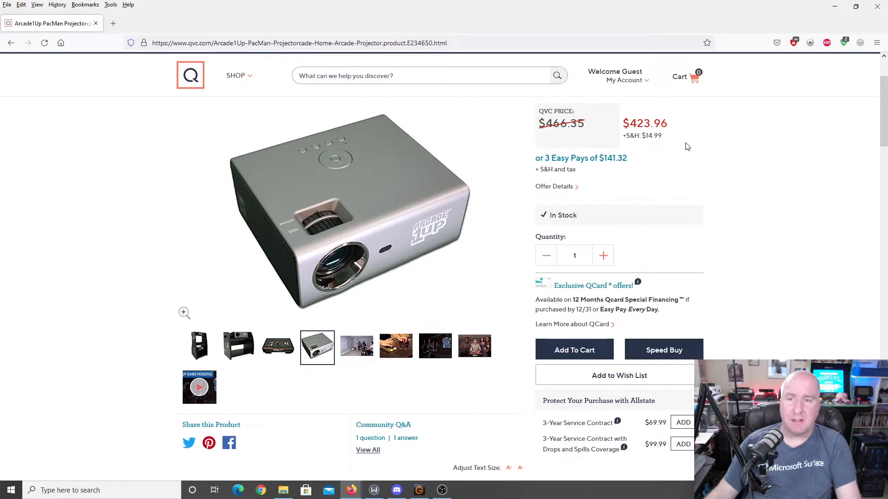
pyautogui.moveTo(696, 153)
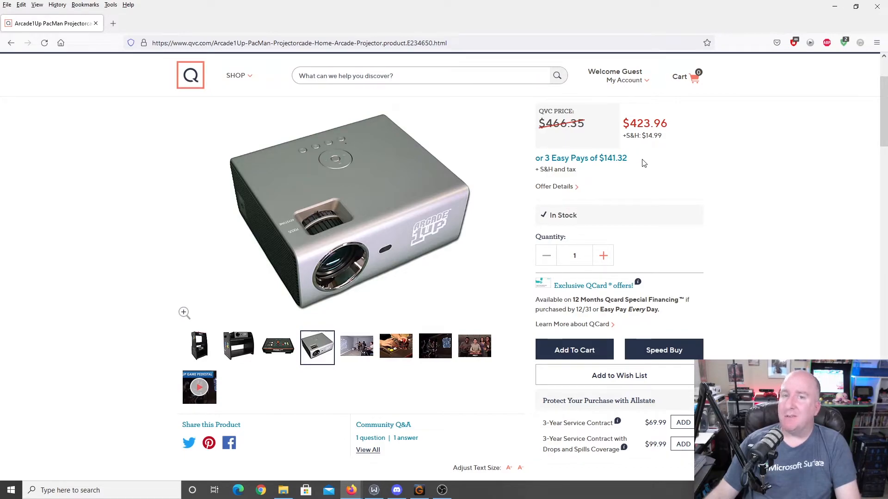
pyautogui.moveTo(719, 222)
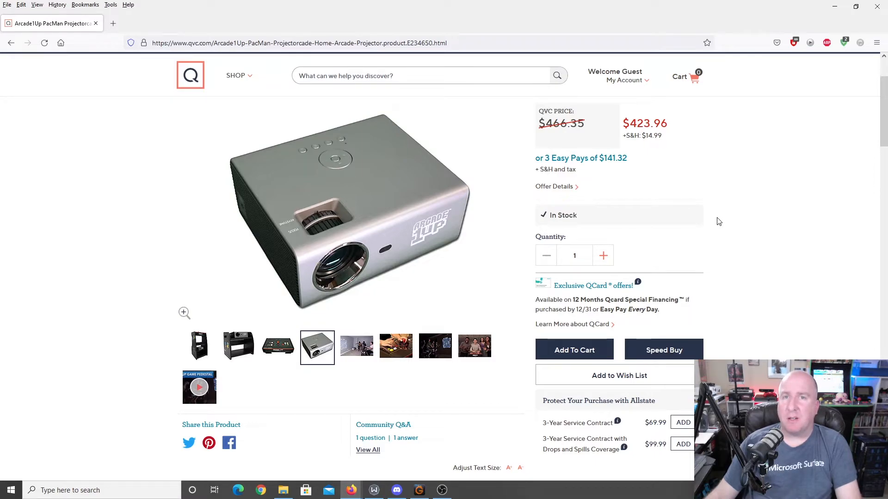
pyautogui.scroll(-3)
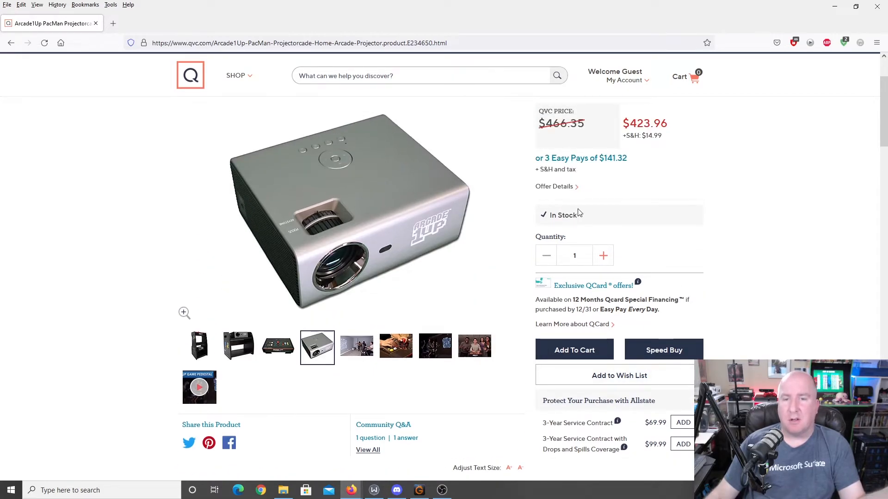
pyautogui.scroll(-3)
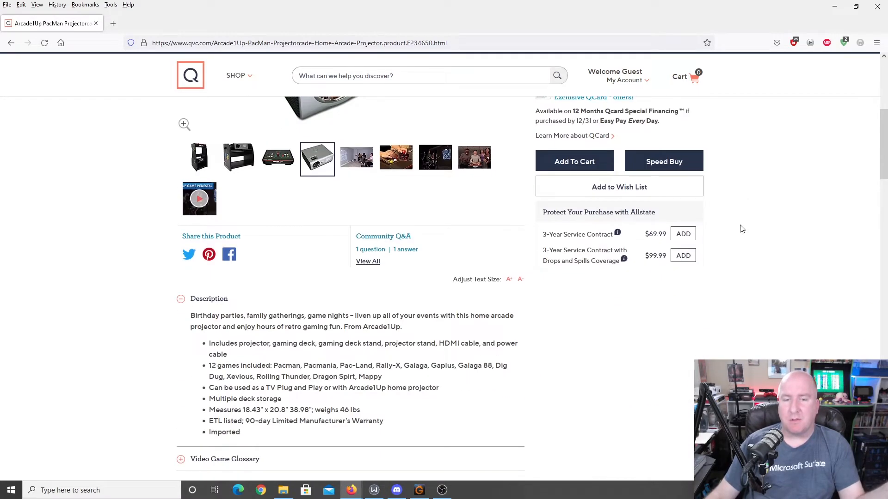
pyautogui.scroll(-3)
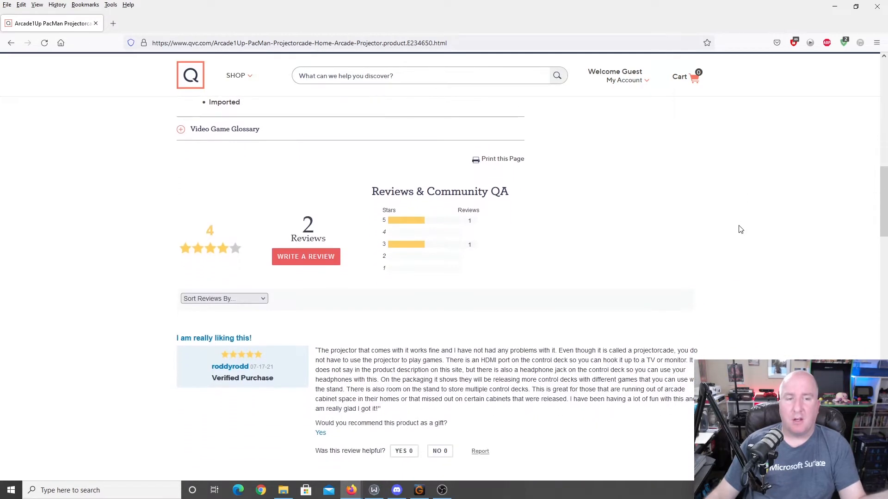
pyautogui.scroll(-3)
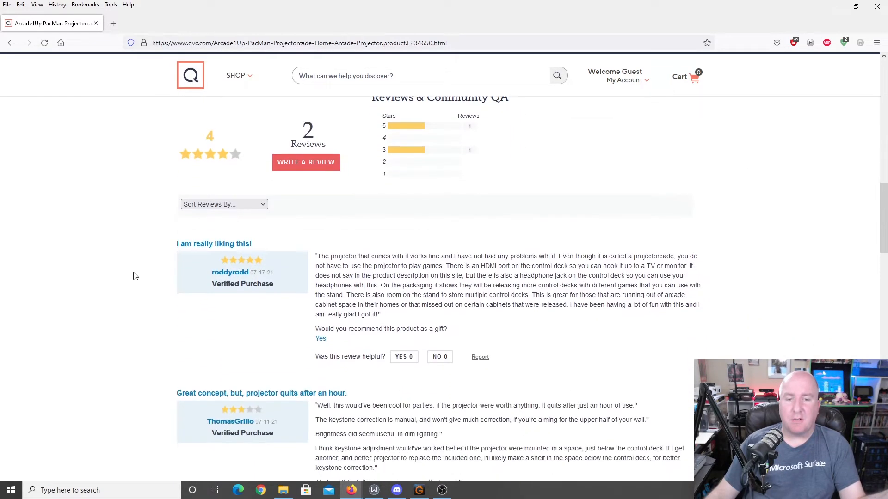
pyautogui.scroll(-3)
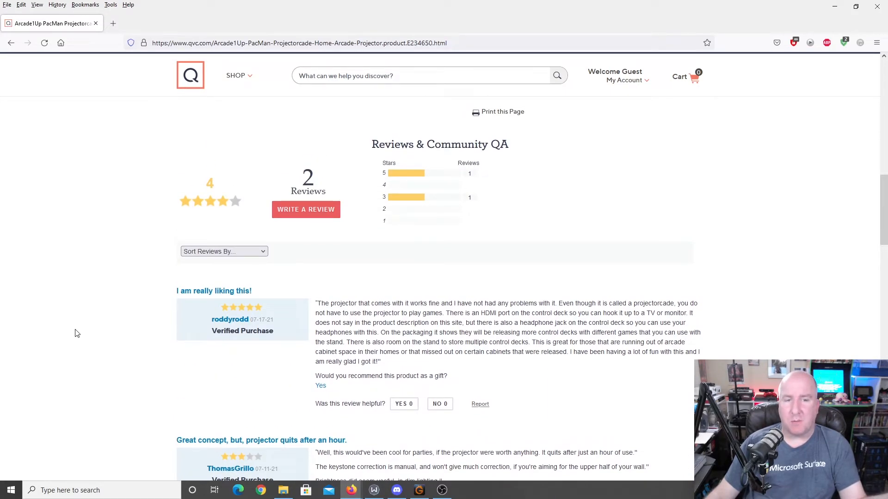
pyautogui.scroll(3)
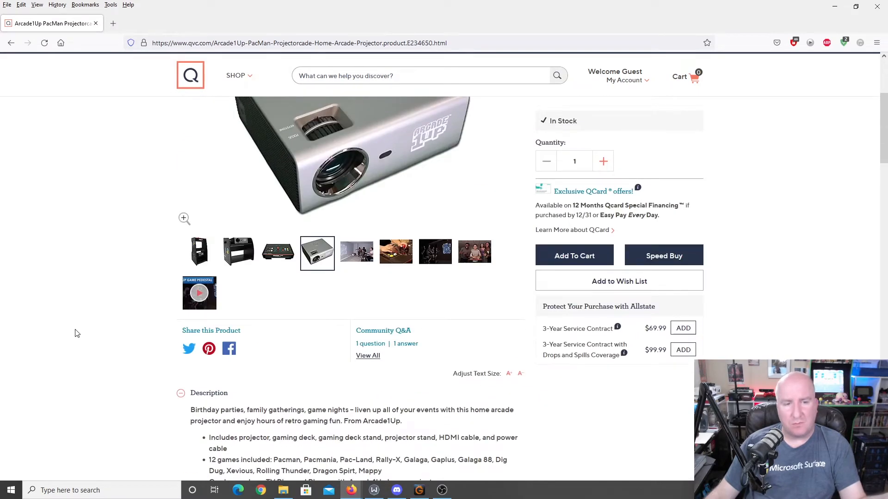